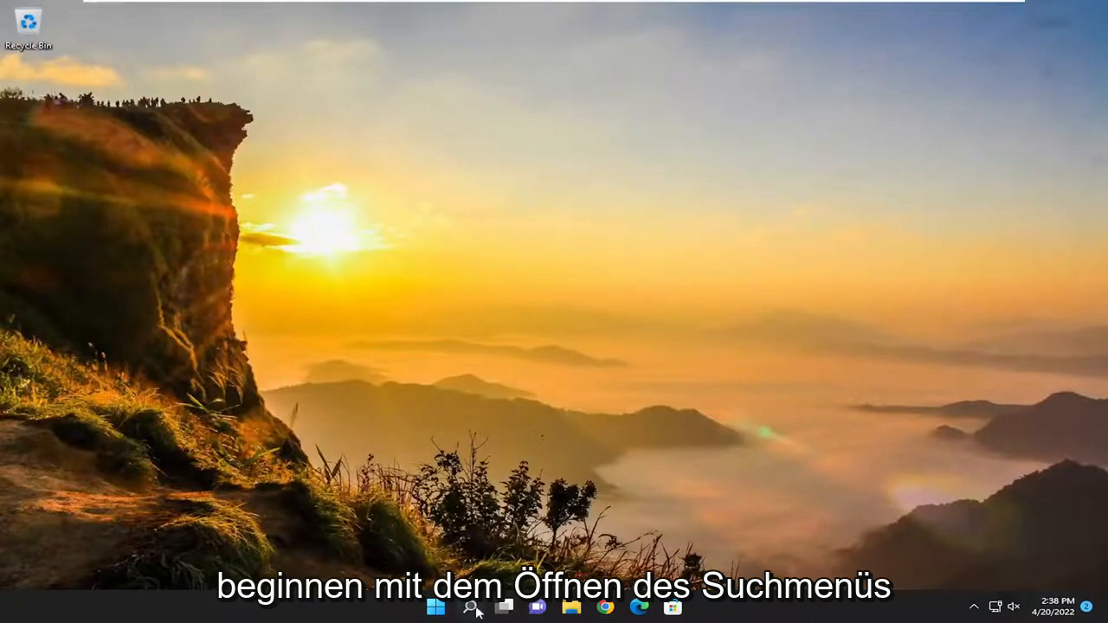
Search 'settings' from the taskbar and launch the Settings app
click(473, 606)
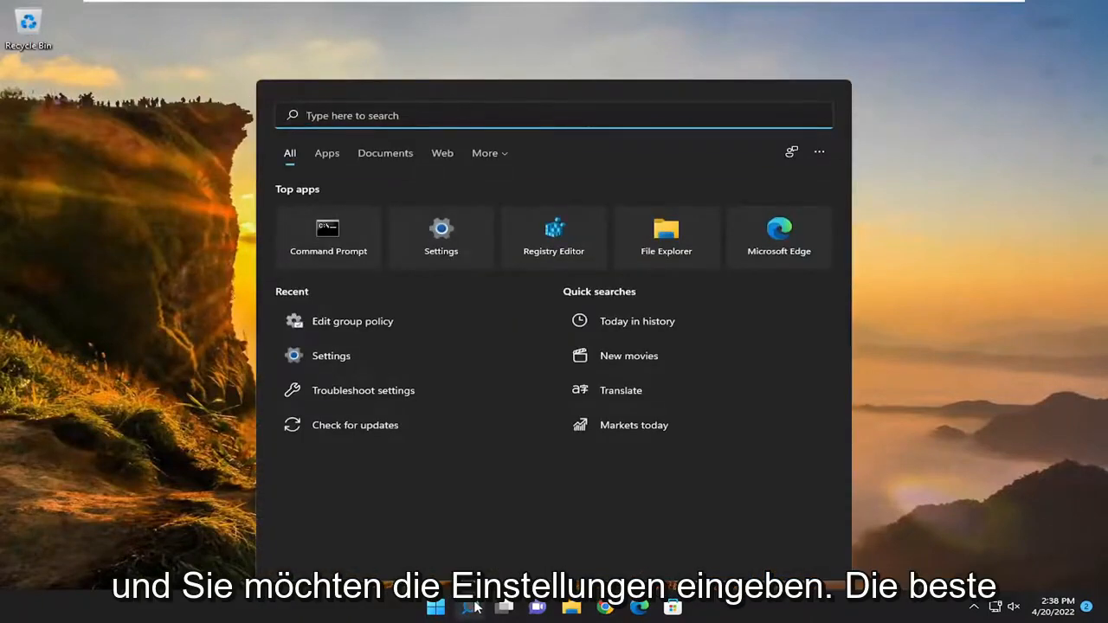
text(settings)
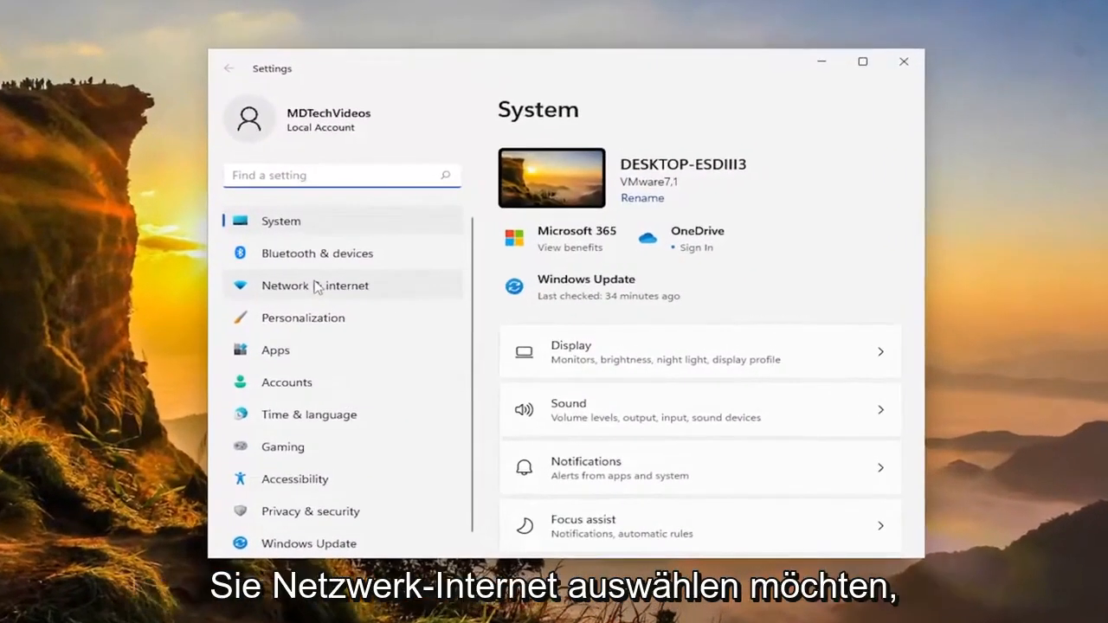
Go to Network & internet, showing Ethernet0 as connected
click(315, 283)
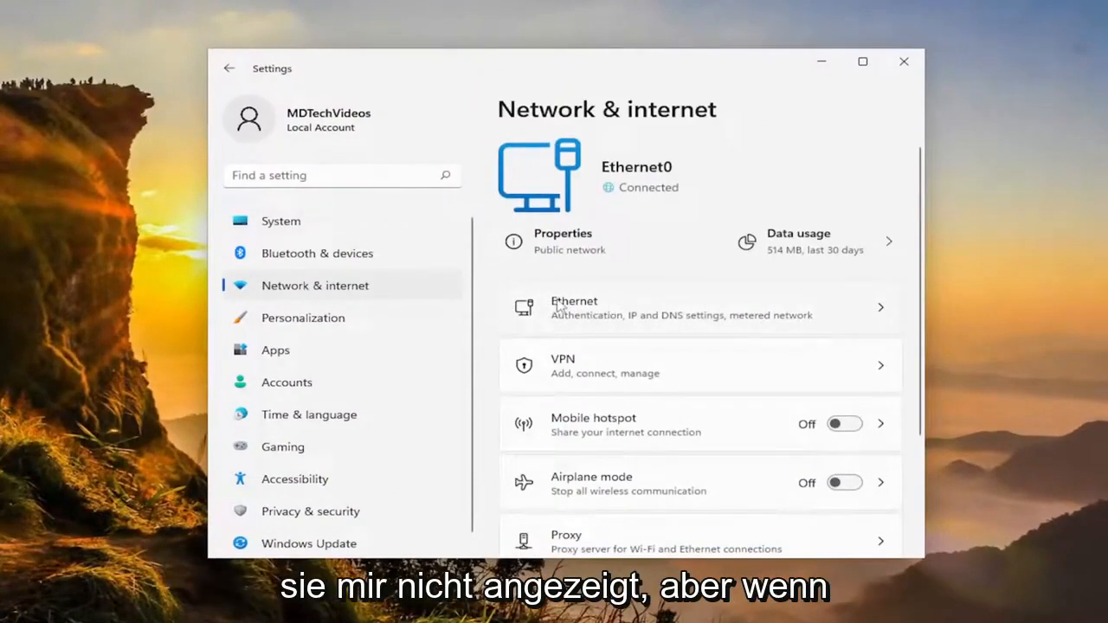
mouse_move(696, 308)
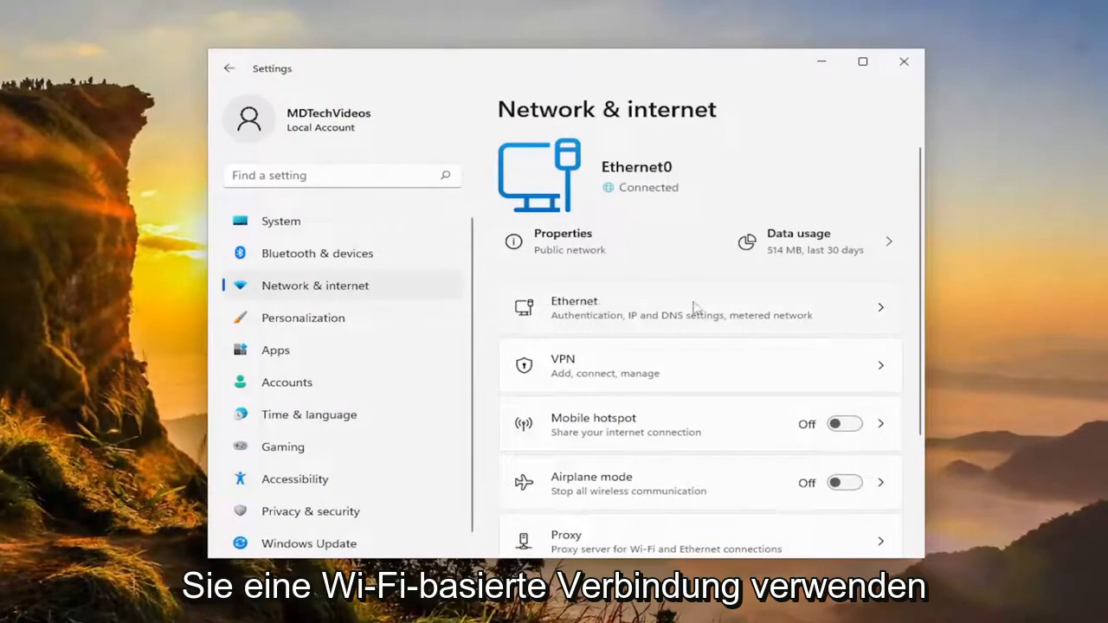
Review the Ethernet page options, including the Public (Recommended) network profile
click(700, 308)
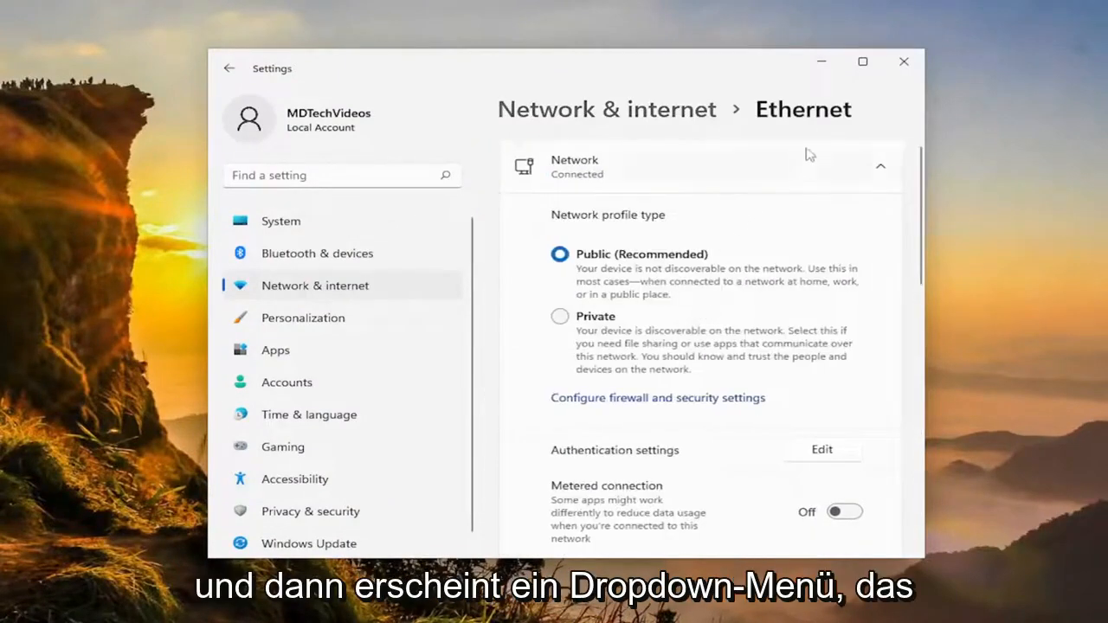
scroll(down, 3)
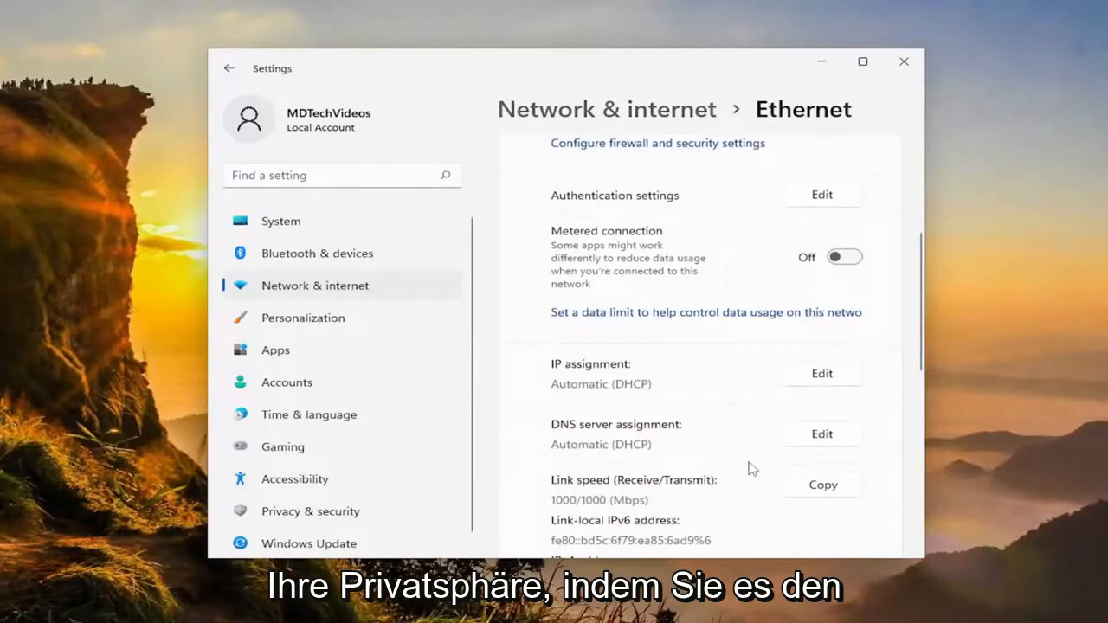
mouse_move(747, 463)
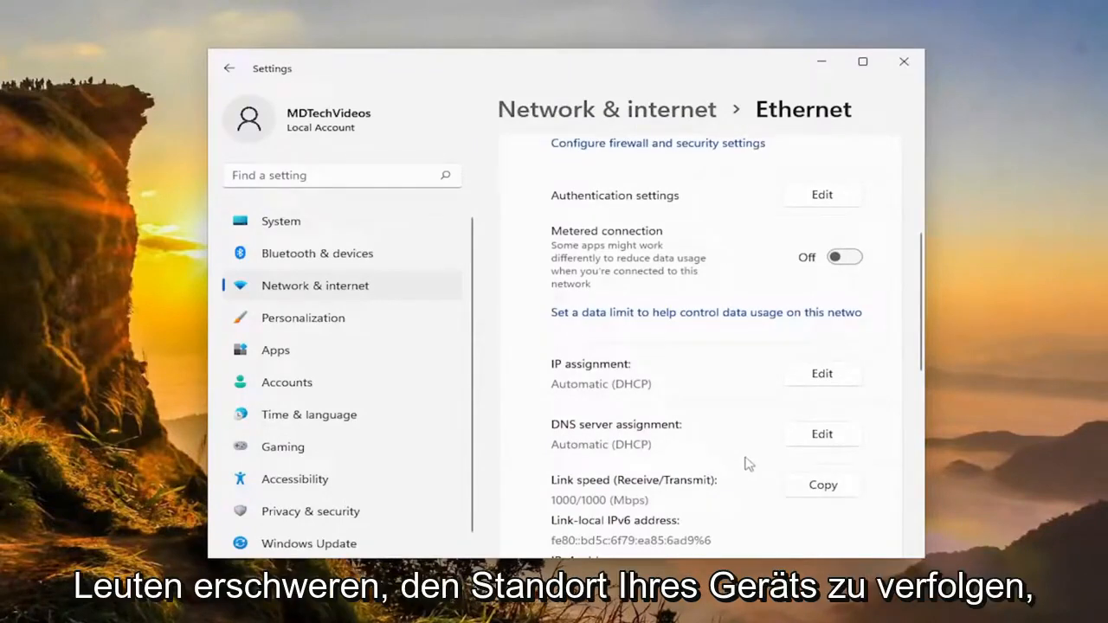
scroll(up, 3)
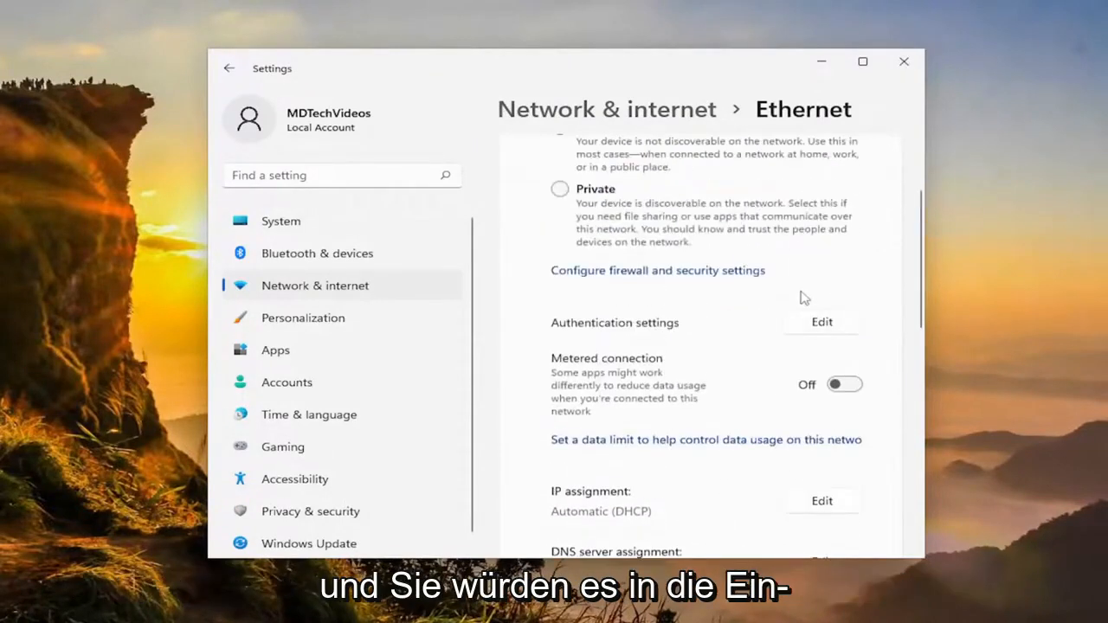
scroll(up, 3)
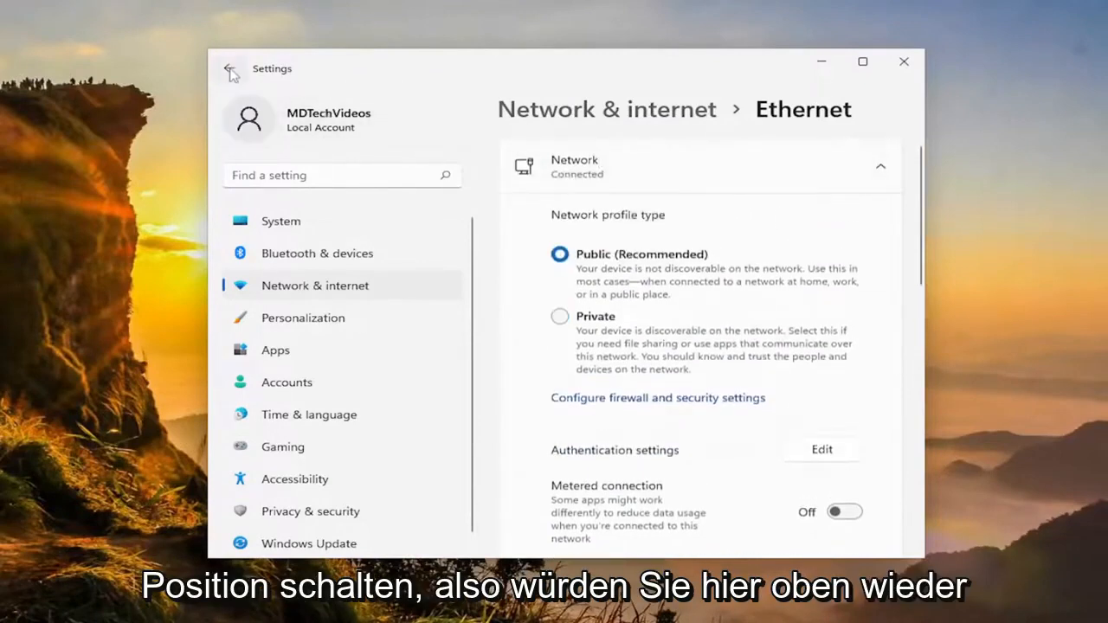
Return to the Network & internet overview and close Settings
click(230, 71)
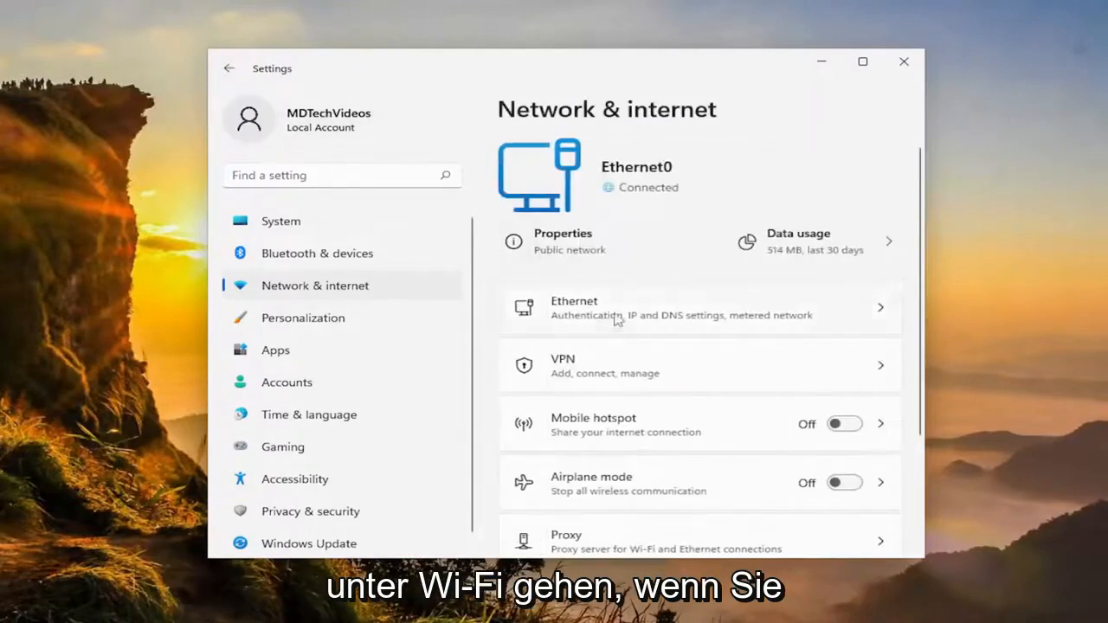
mouse_move(554, 279)
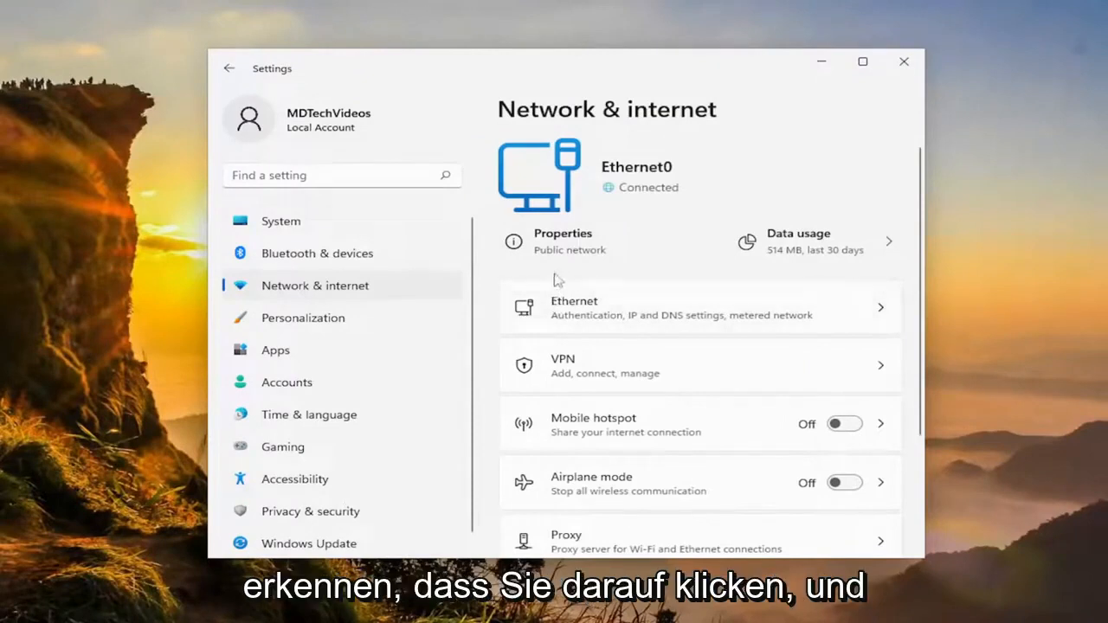
mouse_move(623, 305)
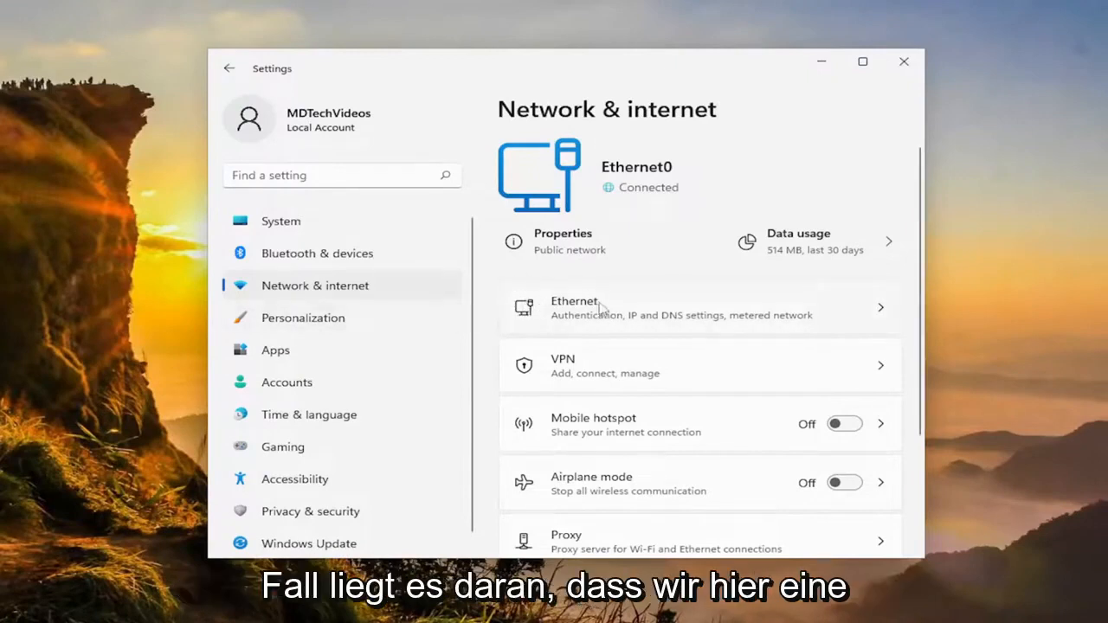
mouse_move(540, 303)
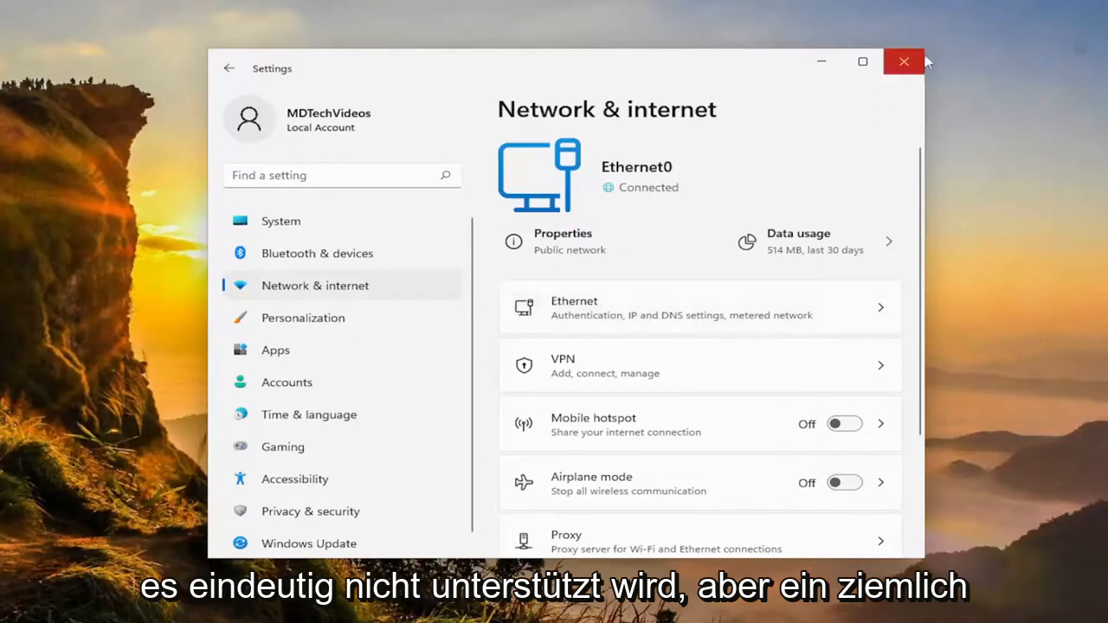
click(903, 63)
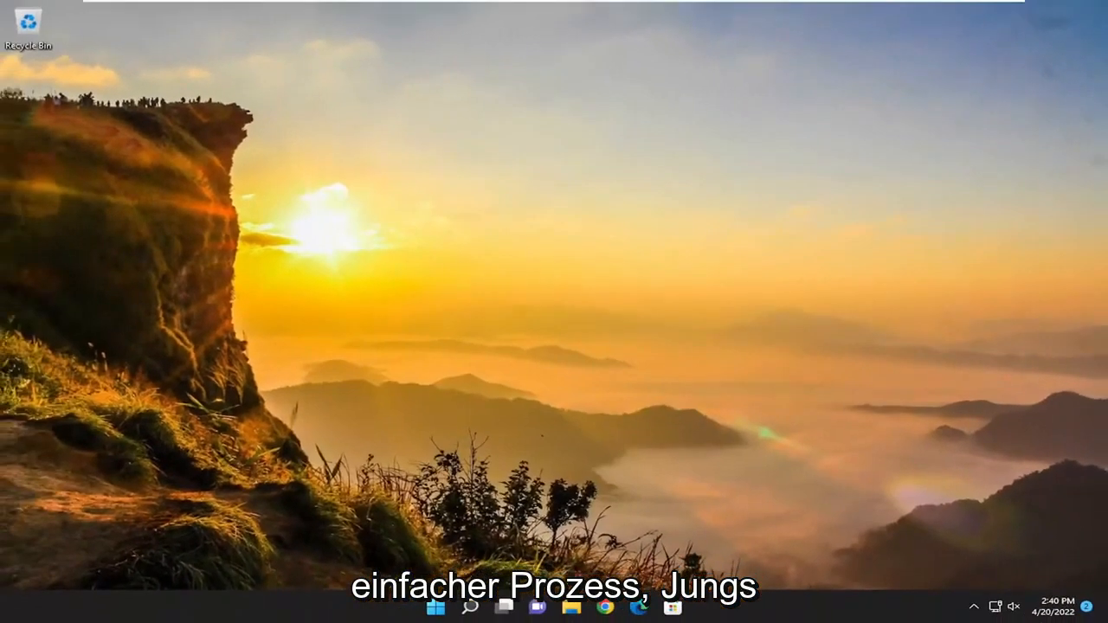